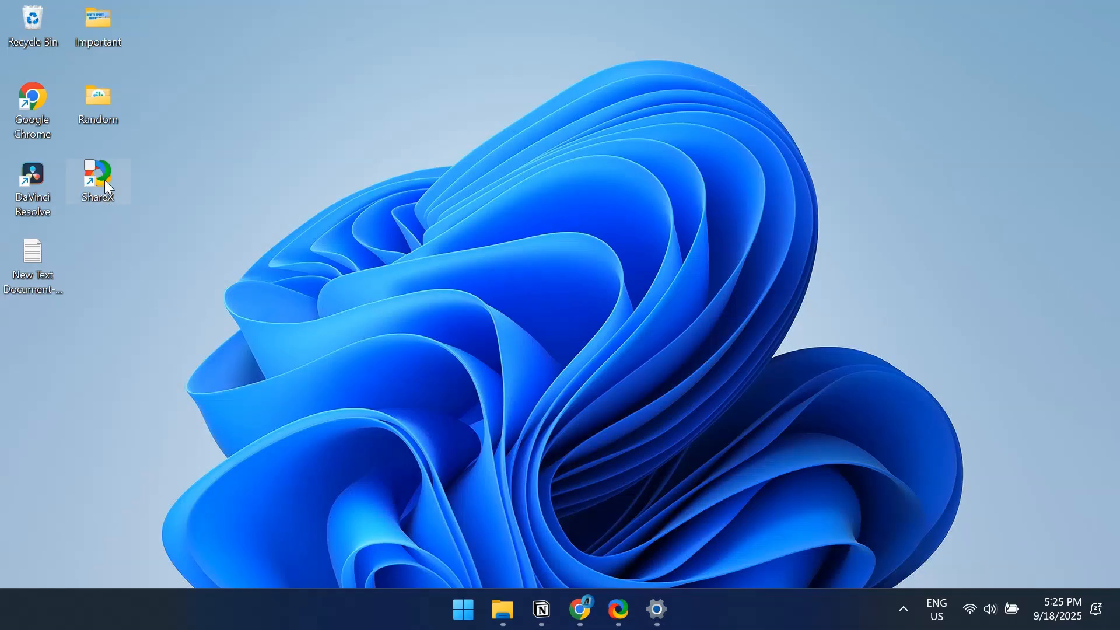
Set the ShareX desktop shortcut's compatibility option 'Run this program as an administrator'.
right_click(97, 180)
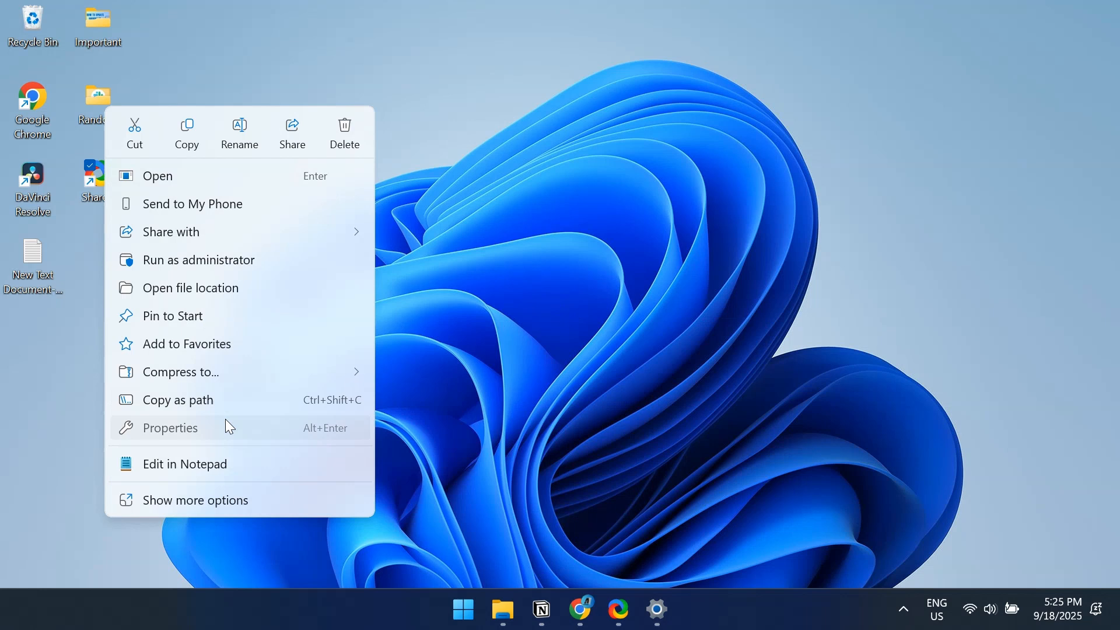
left_click(170, 428)
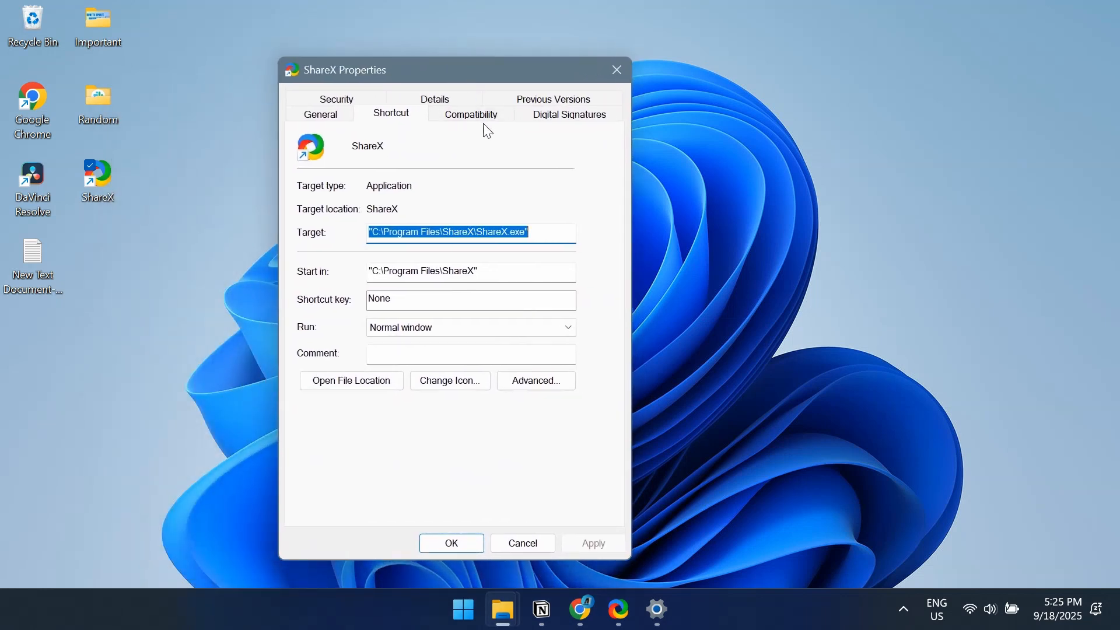
left_click(470, 114)
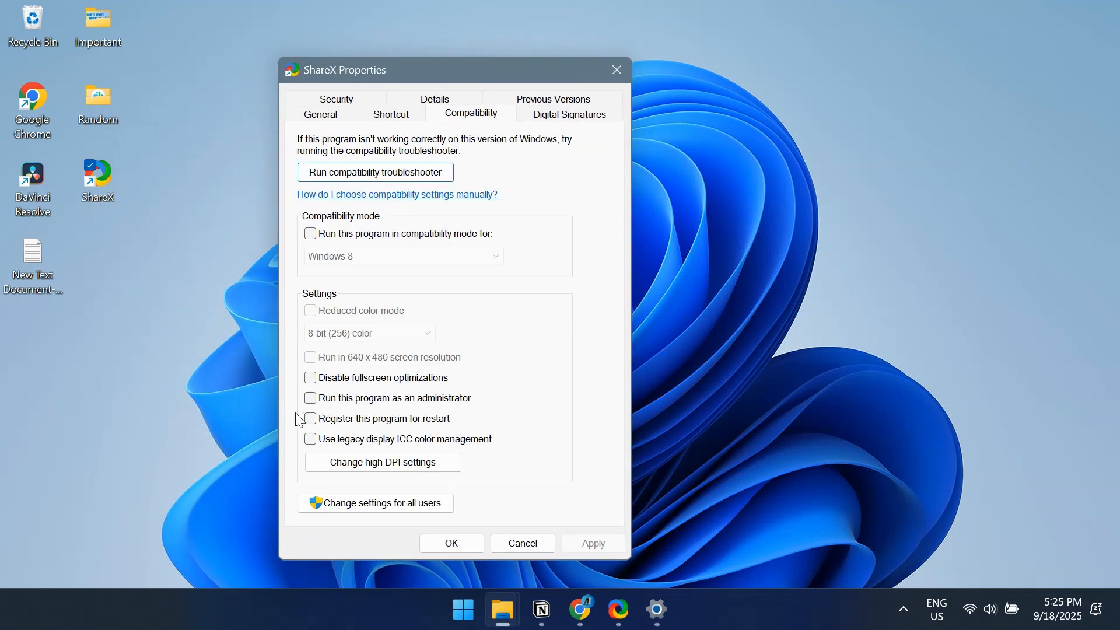
left_click(310, 398)
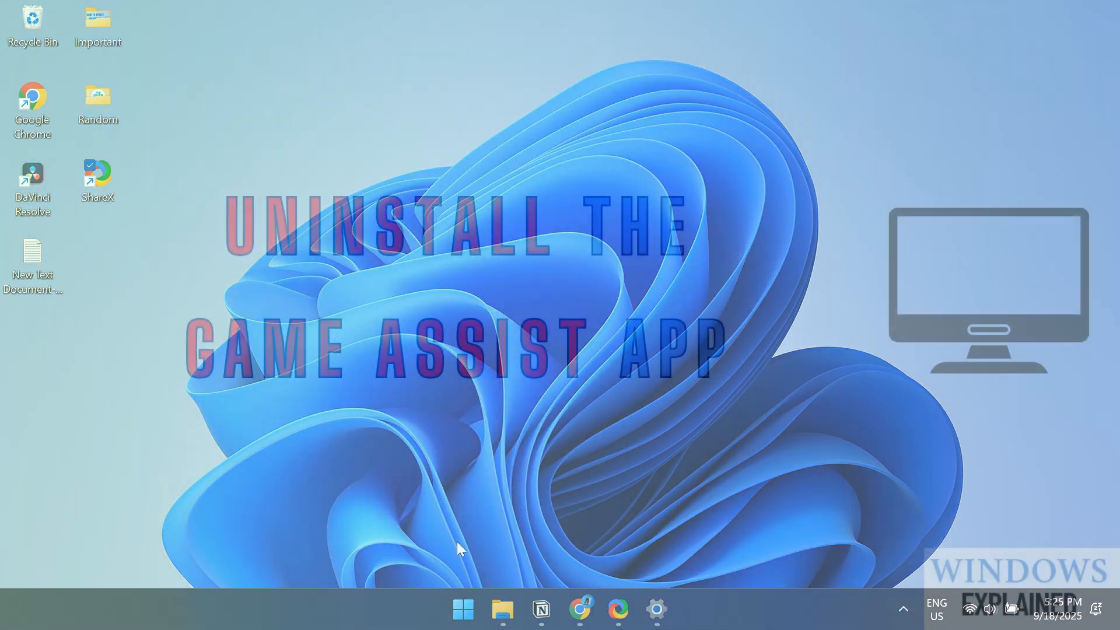
Open the Installed apps list in Settings.
left_click(655, 608)
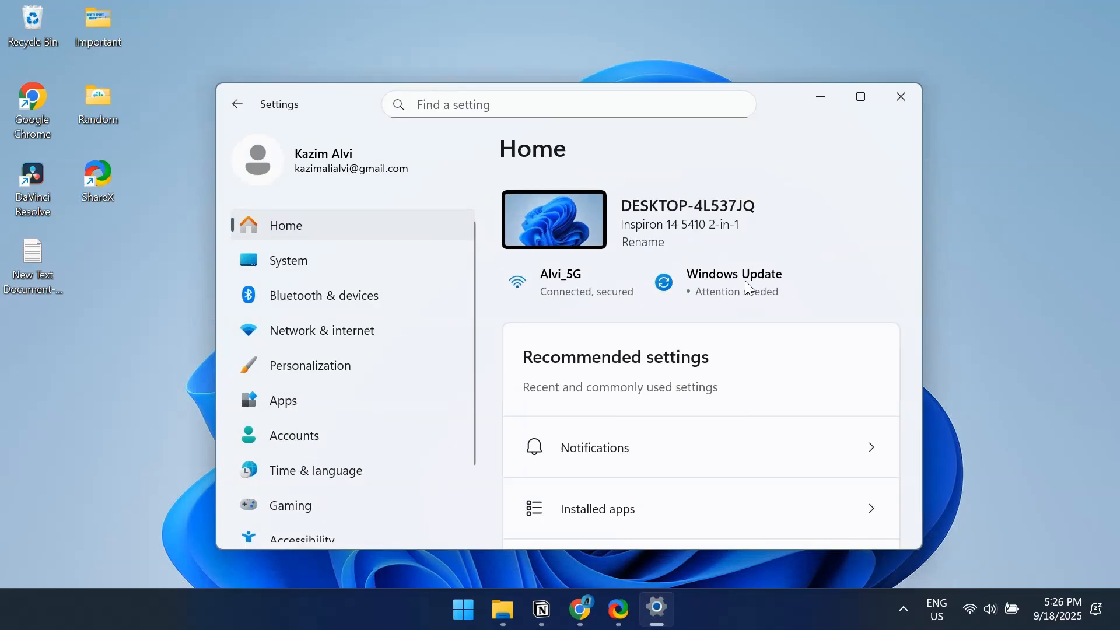
left_click(282, 400)
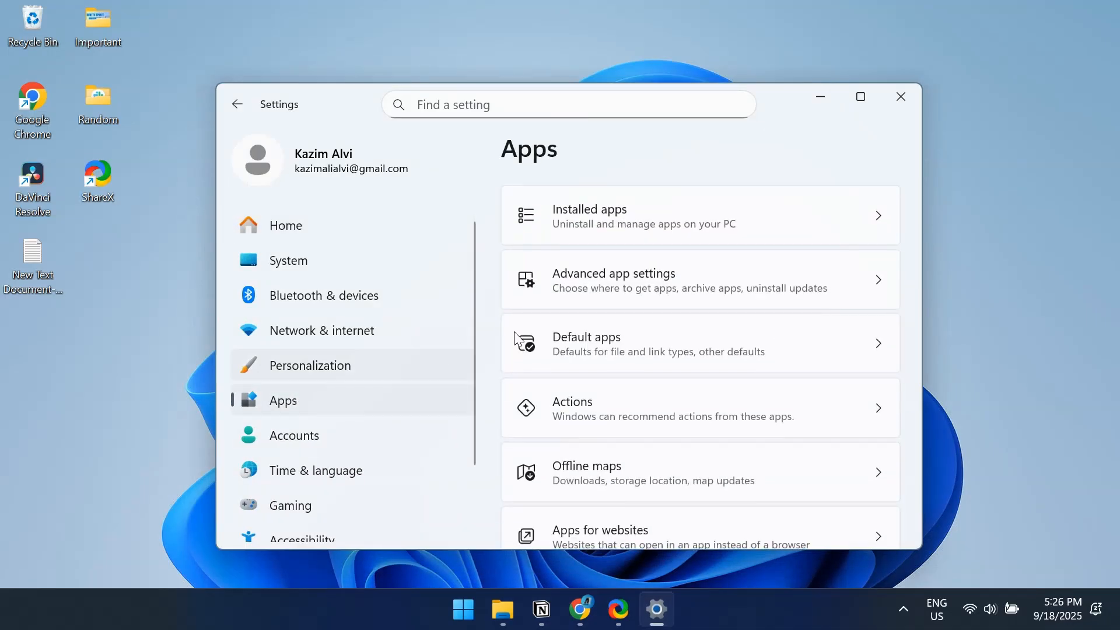
left_click(642, 215)
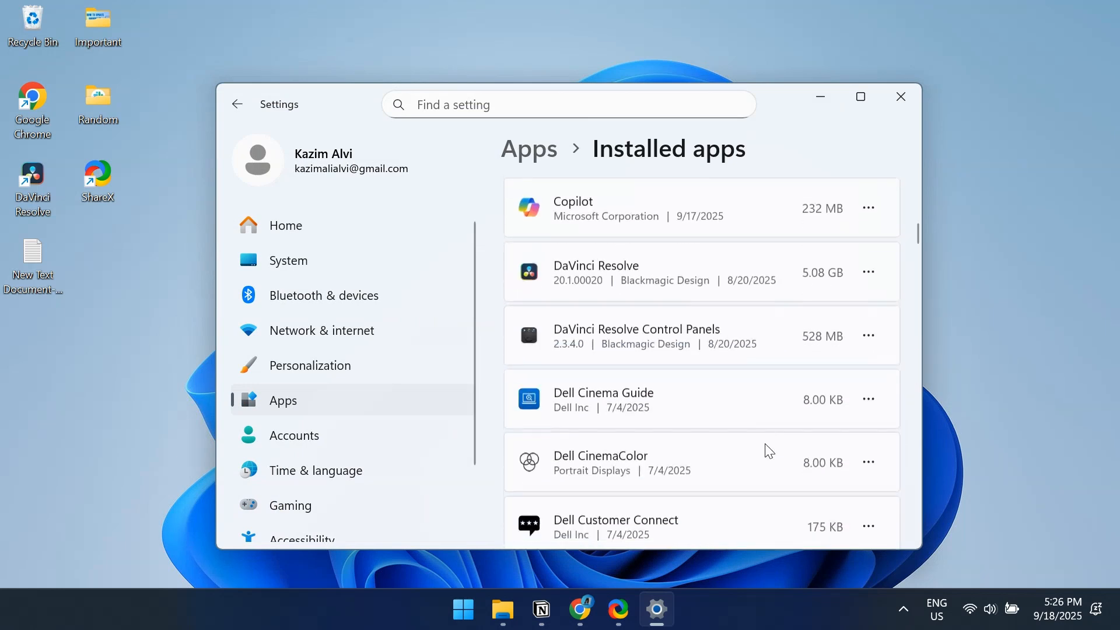
Find Game Assist in the list and choose Uninstall from its menu.
scroll("down", 3)
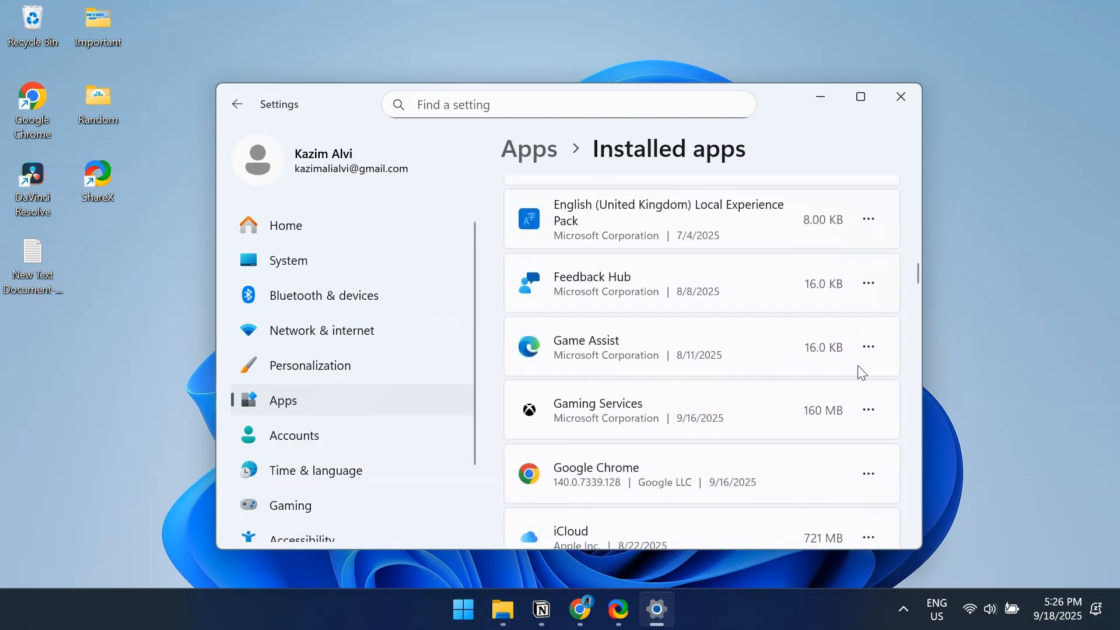
left_click(869, 409)
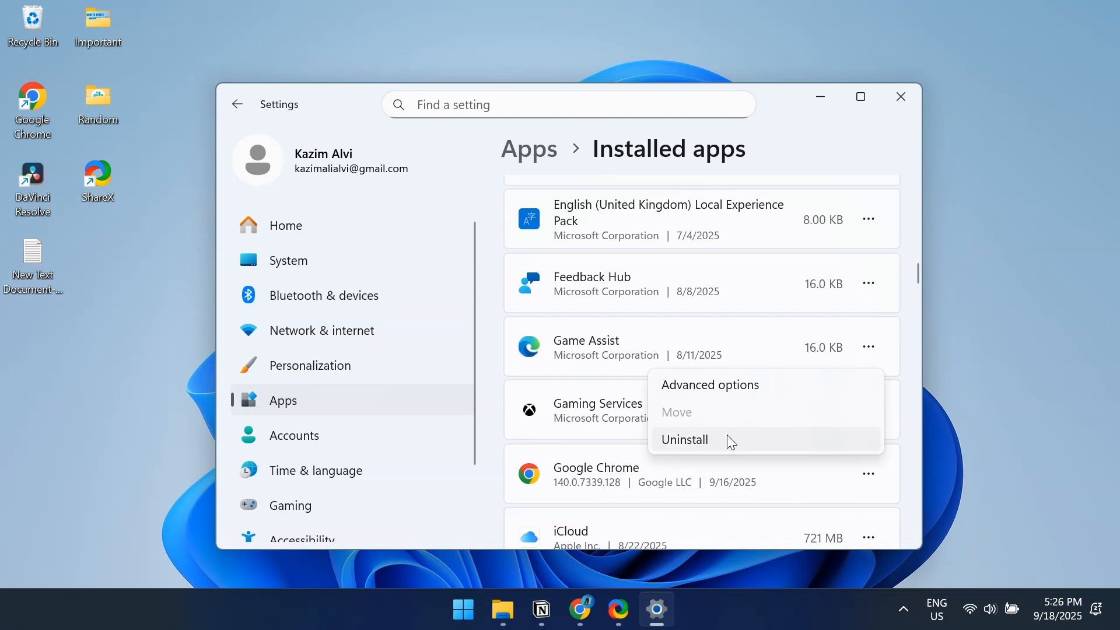
left_click(683, 439)
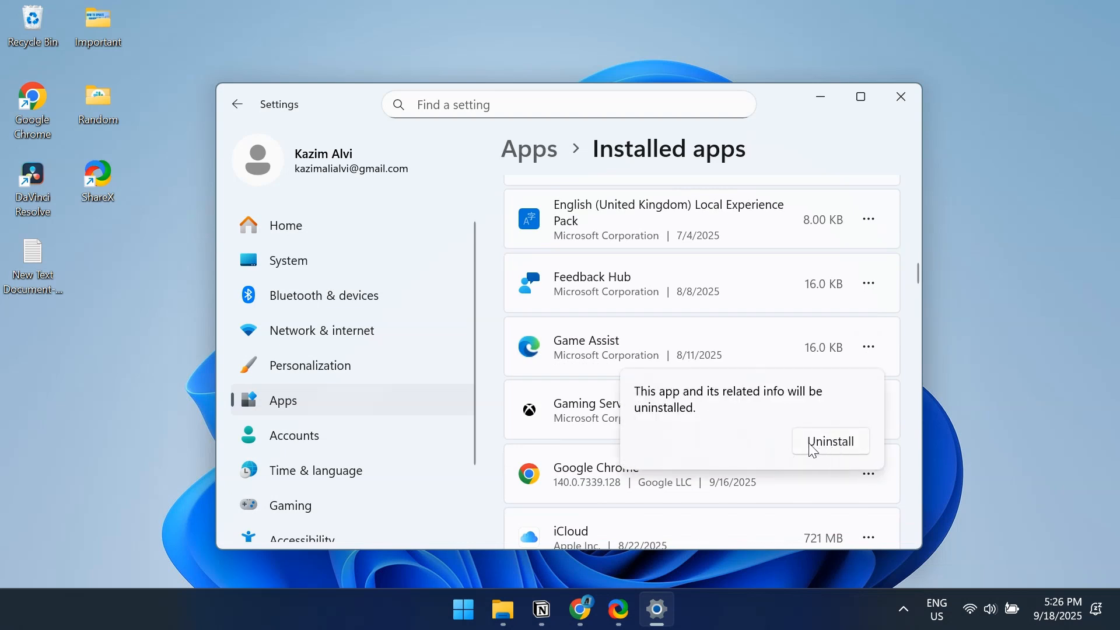
mouse_move(829, 456)
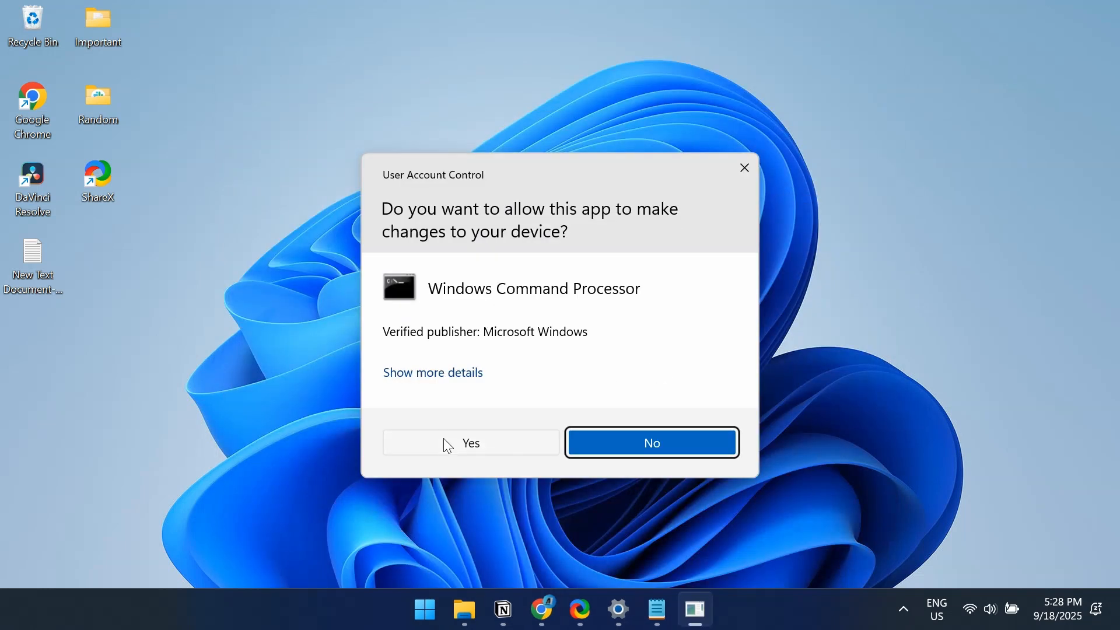
Approve the elevated Command Prompt and return to it after DISM CheckHealth runs.
left_click(470, 443)
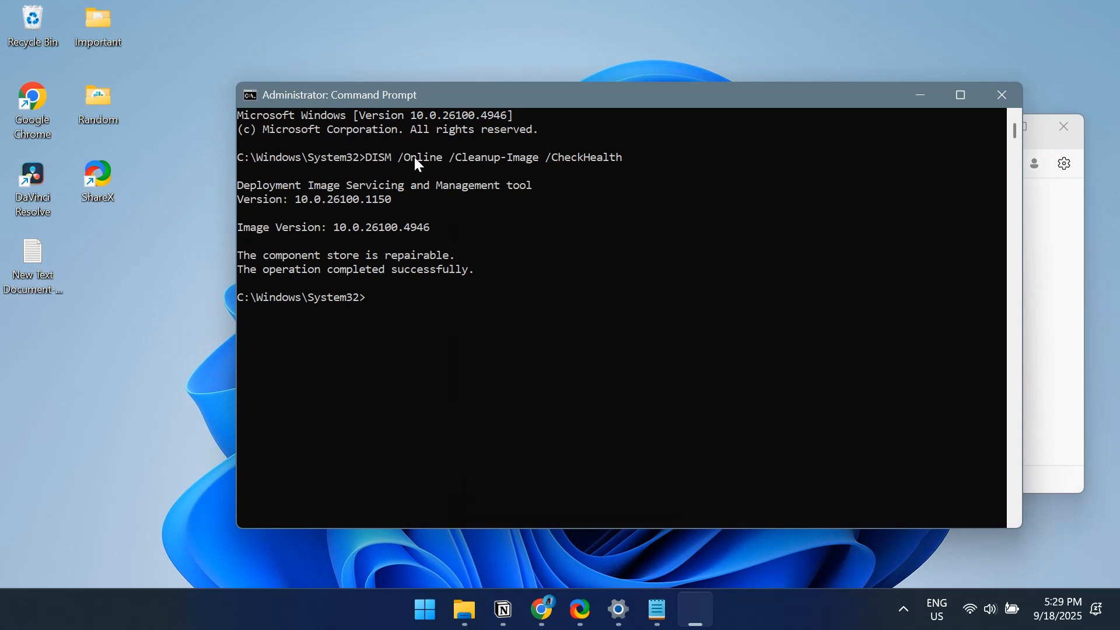
mouse_move(907, 118)
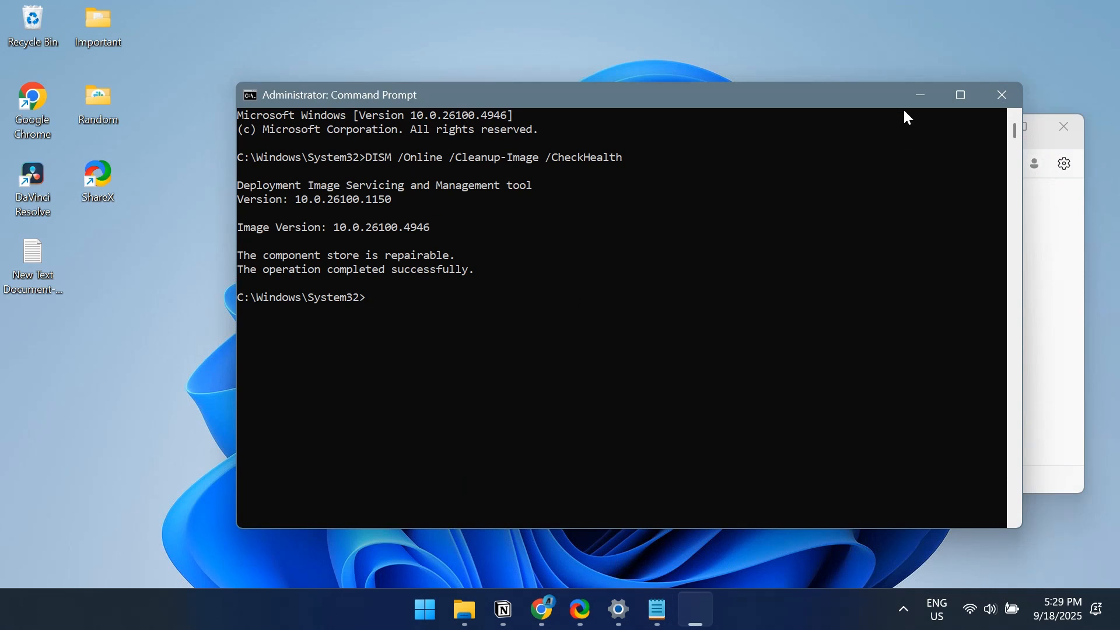
left_click(653, 609)
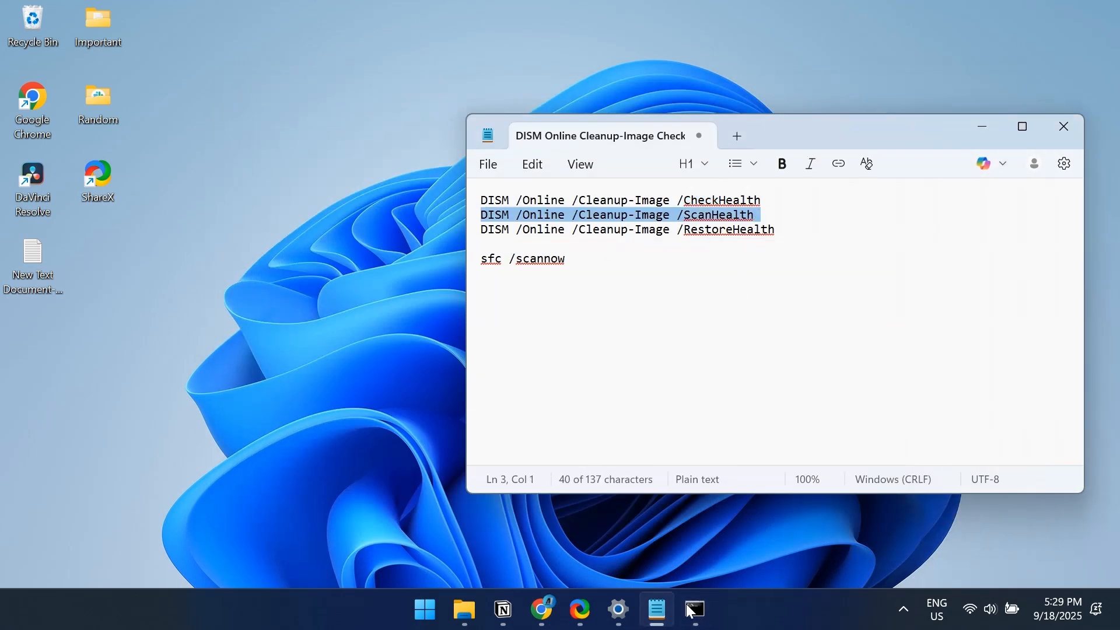
left_click(693, 609)
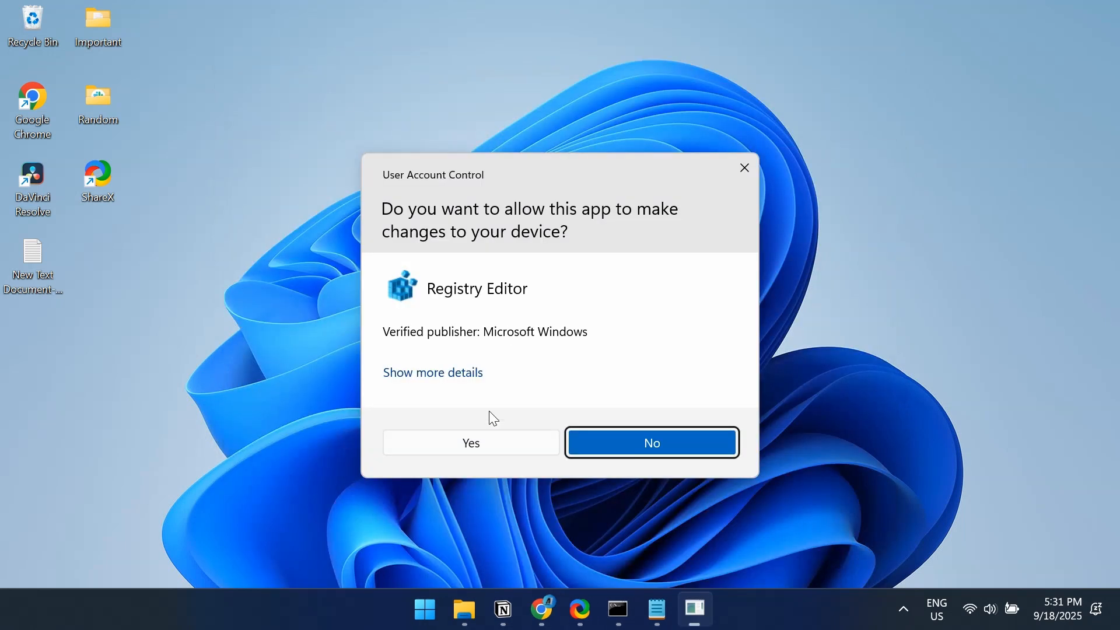
Approve Registry Editor and go to the CurrentVersion\Windows key via the address bar.
left_click(470, 442)
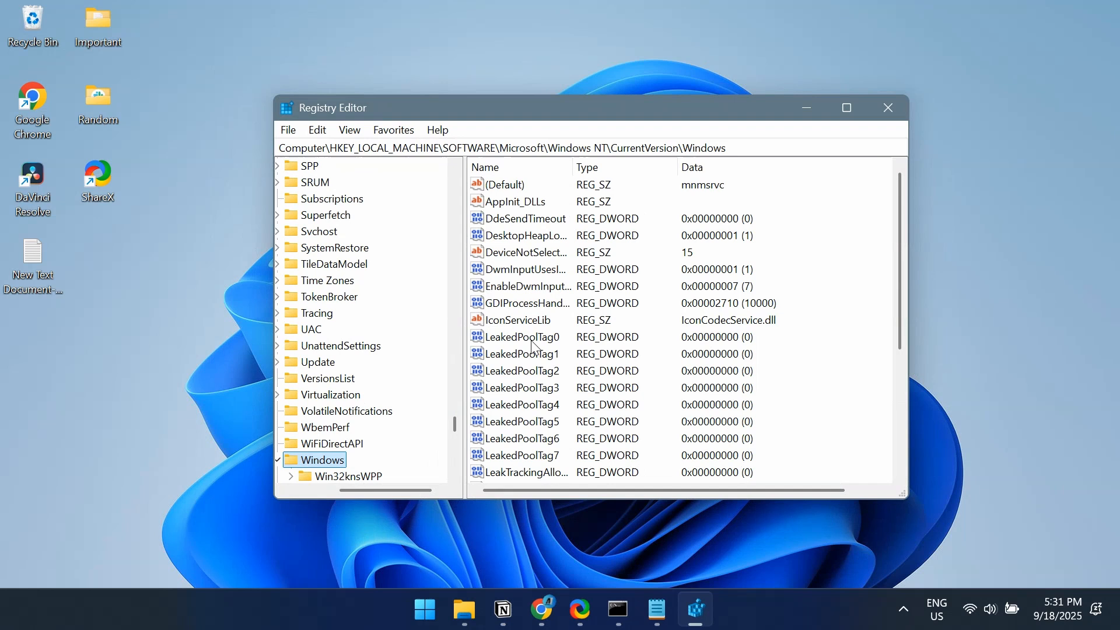
left_click(500, 148)
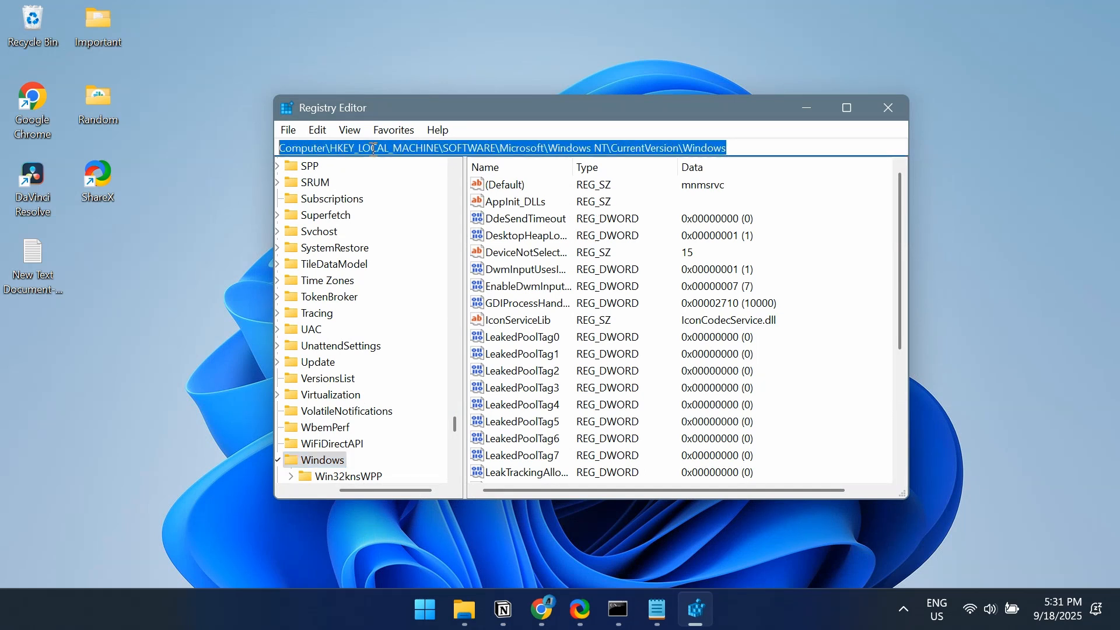
left_click(731, 147)
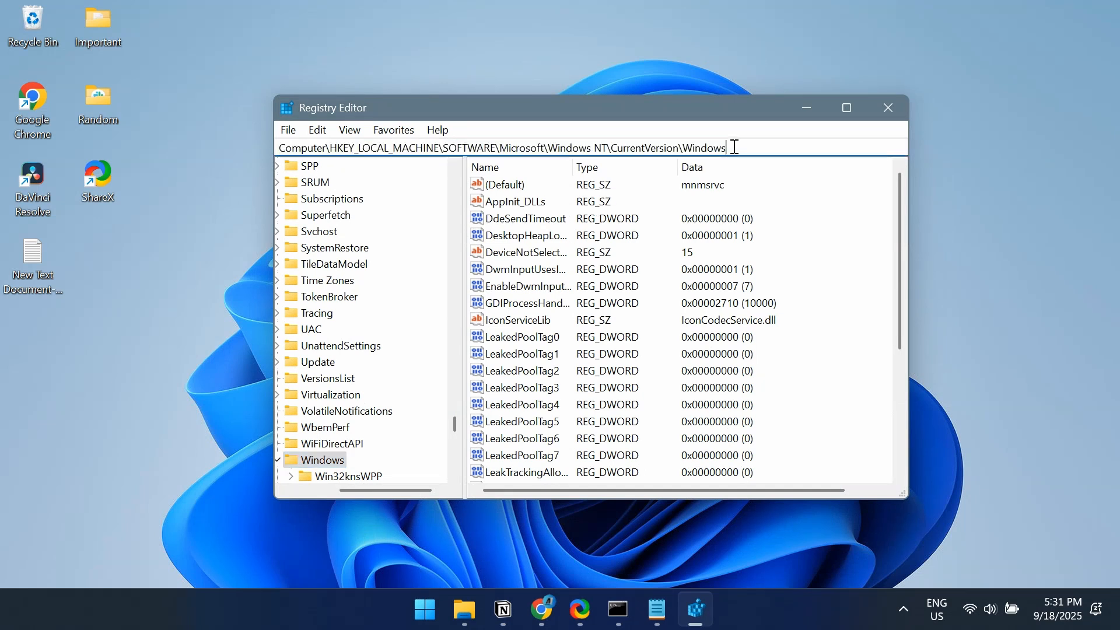
Open the LoadAppInit_DLLs value for editing with Value data 0.
scroll("down", 3)
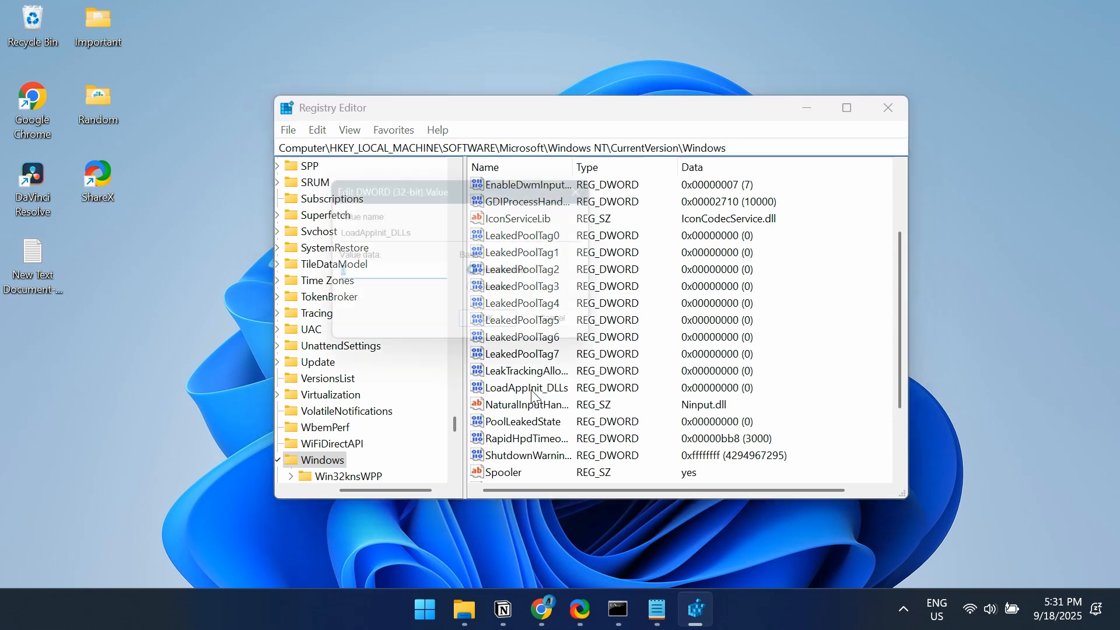
double_click(528, 387)
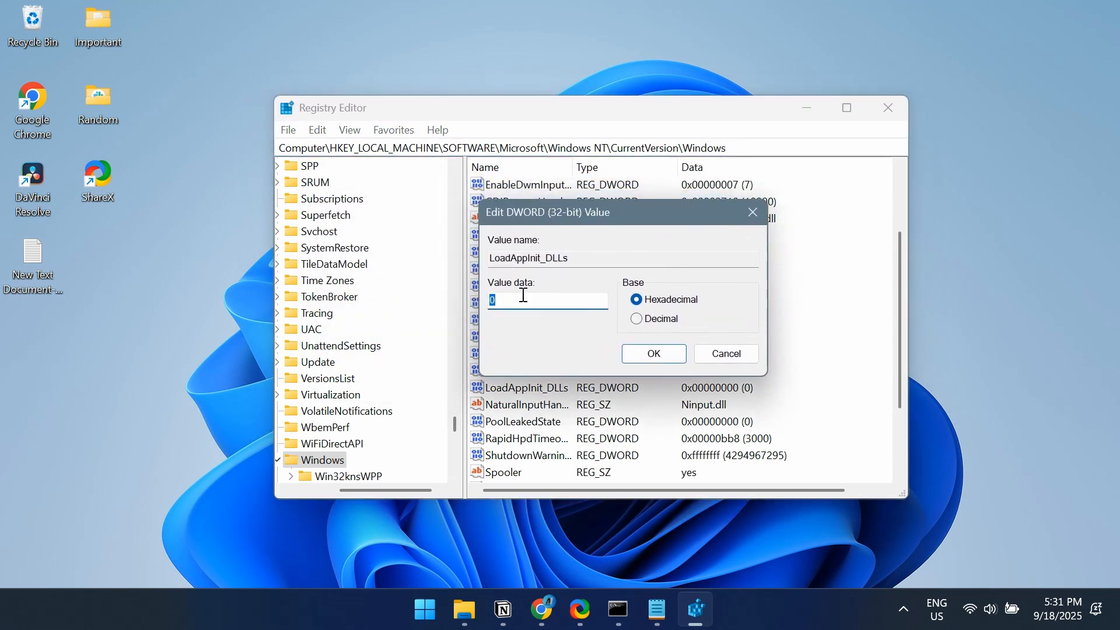